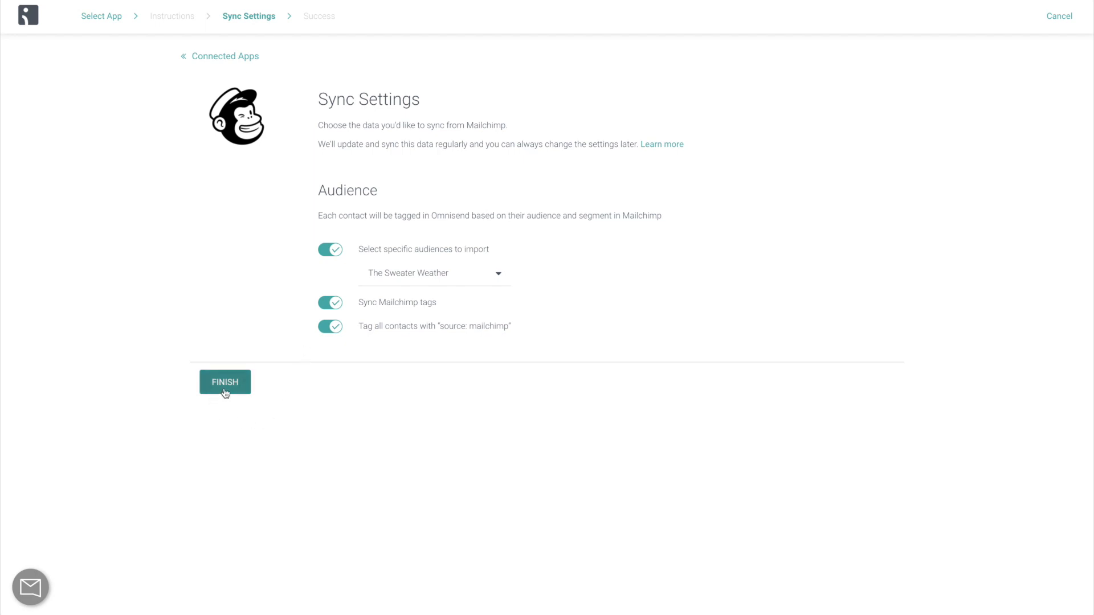
- Finish the Mailchimp sync setup to reach the 'One last thing' onboarding step
{"action": "left_click", "coordinate": [224, 382]}
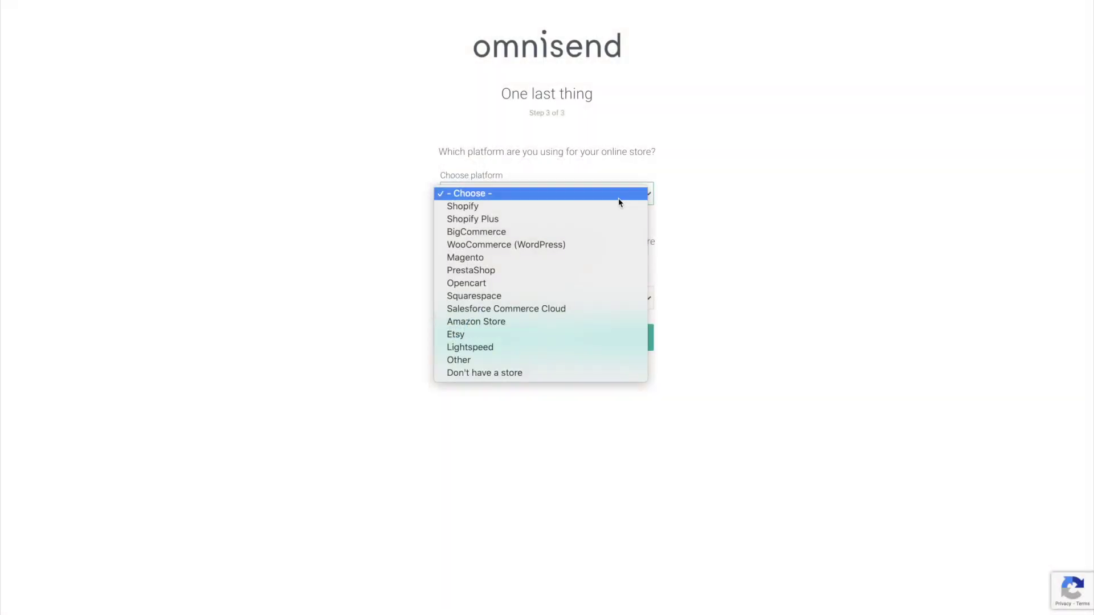
- Answer Shopify as store platform and Mailchimp as email software, then continue to the dashboard
{"action": "left_click", "coordinate": [463, 206]}
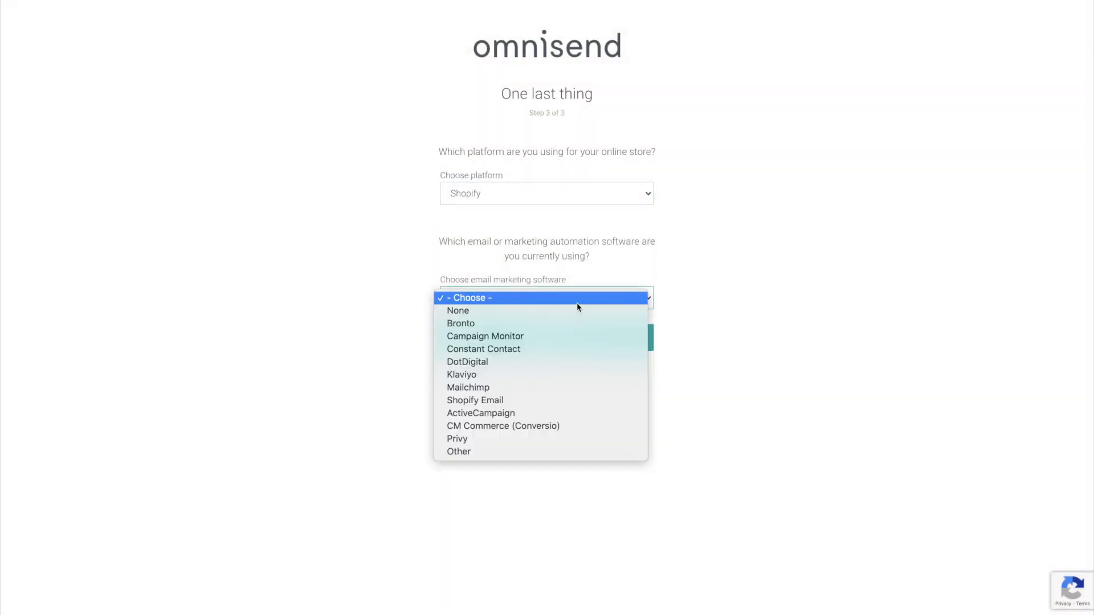
{"action": "mouse_move", "coordinate": [561, 392]}
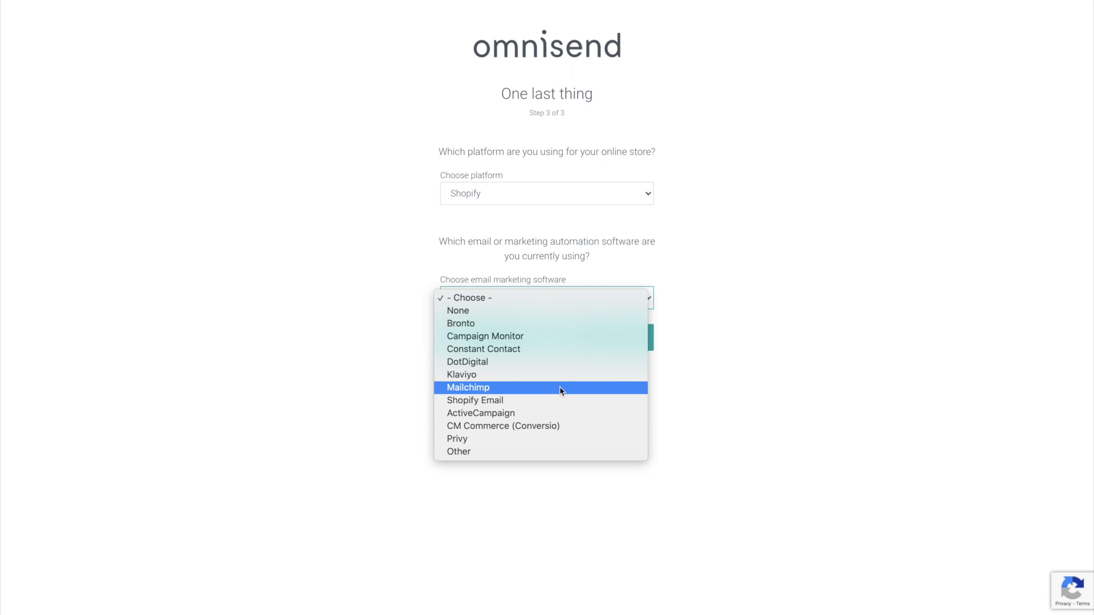
{"action": "left_click", "coordinate": [467, 388]}
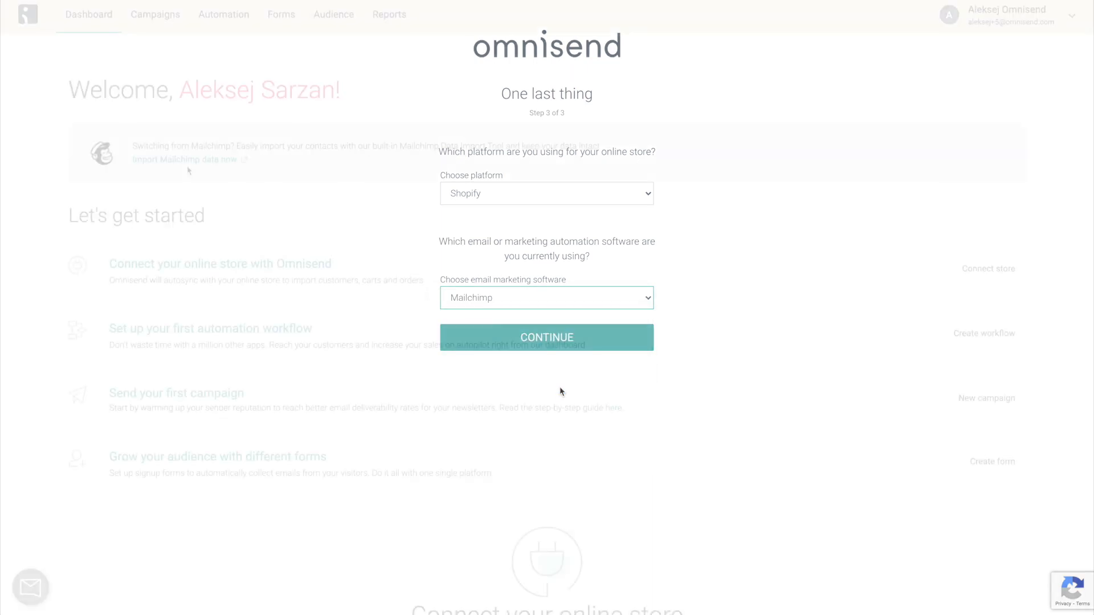
{"action": "left_click", "coordinate": [547, 338]}
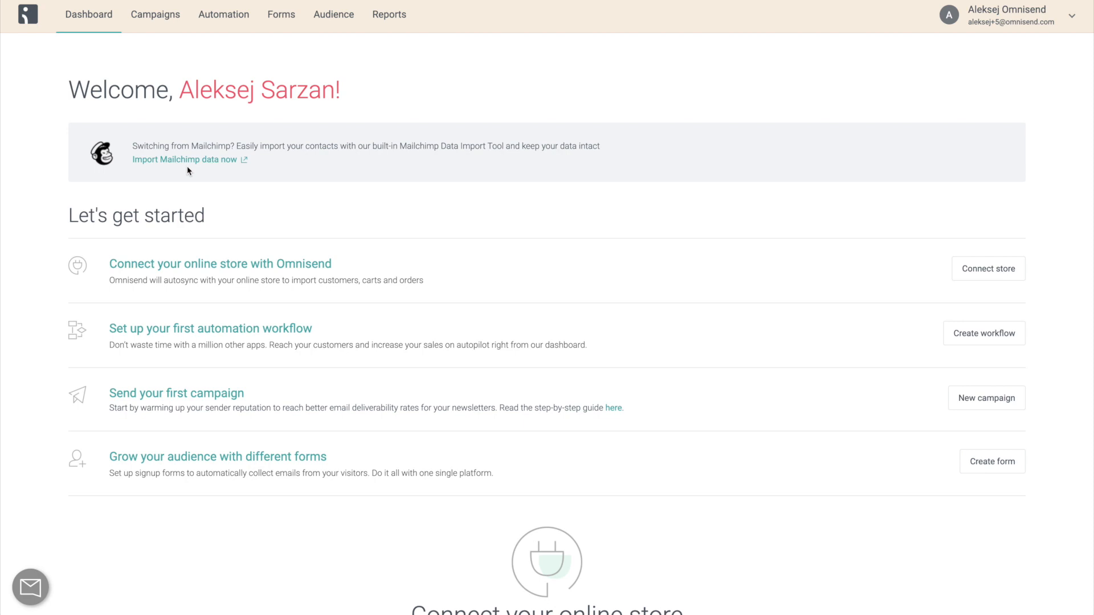
- View the Mailchimp import instructions, then go to Audience contacts and start adding contacts
{"action": "left_click", "coordinate": [176, 159]}
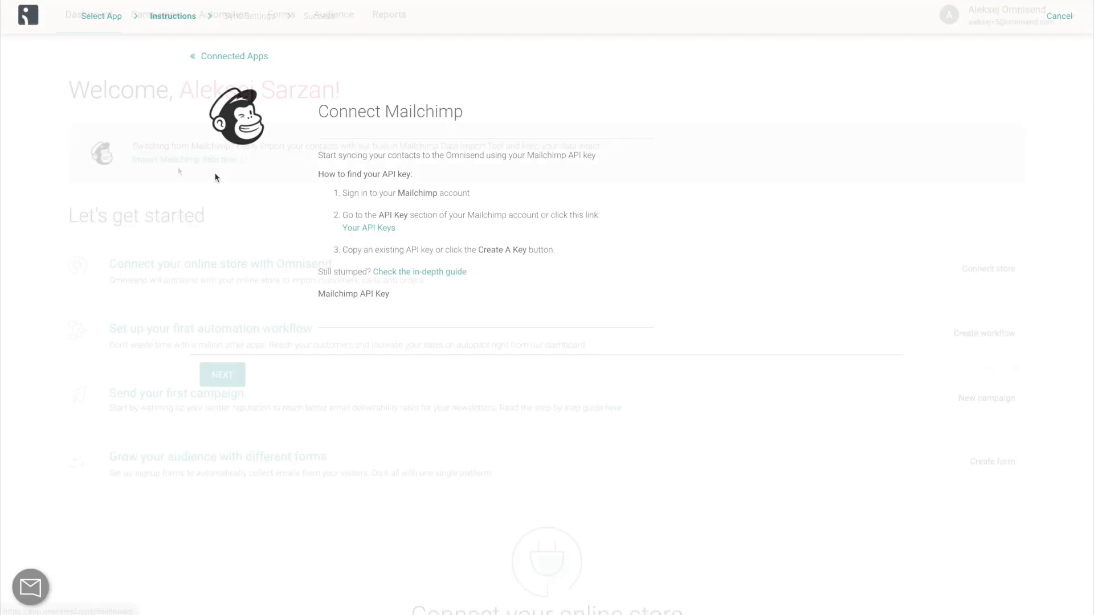
{"action": "left_click", "coordinate": [1061, 15]}
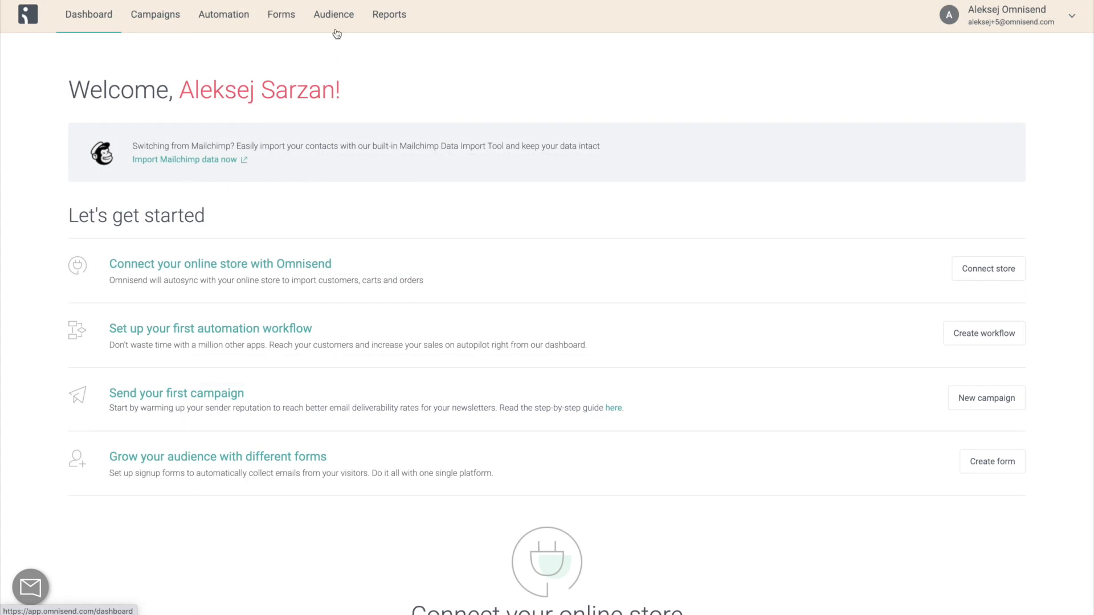
{"action": "left_click", "coordinate": [333, 15]}
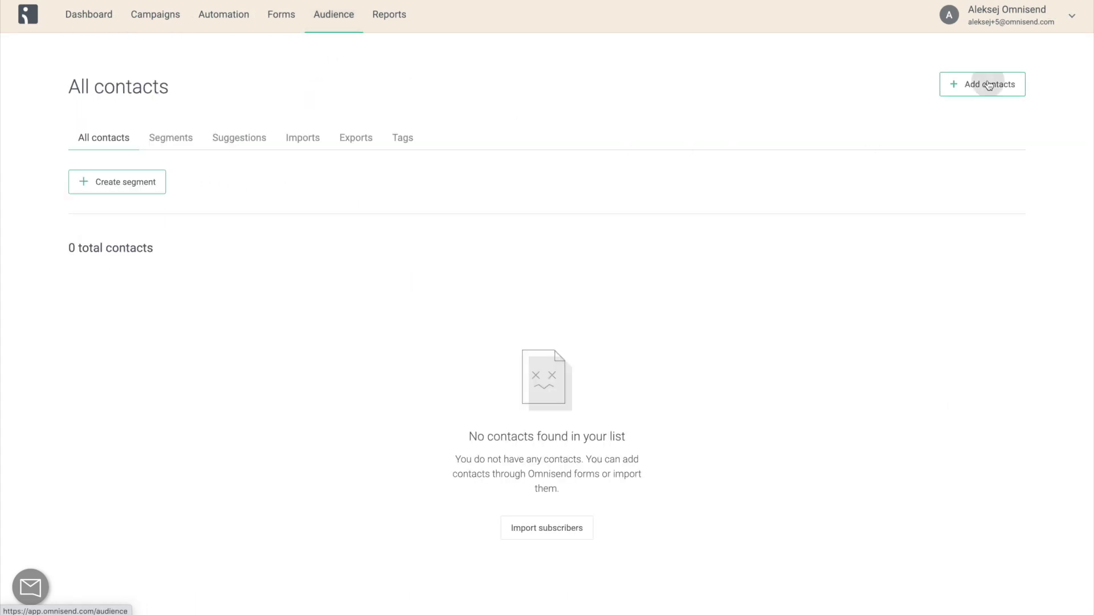
{"action": "left_click", "coordinate": [983, 85]}
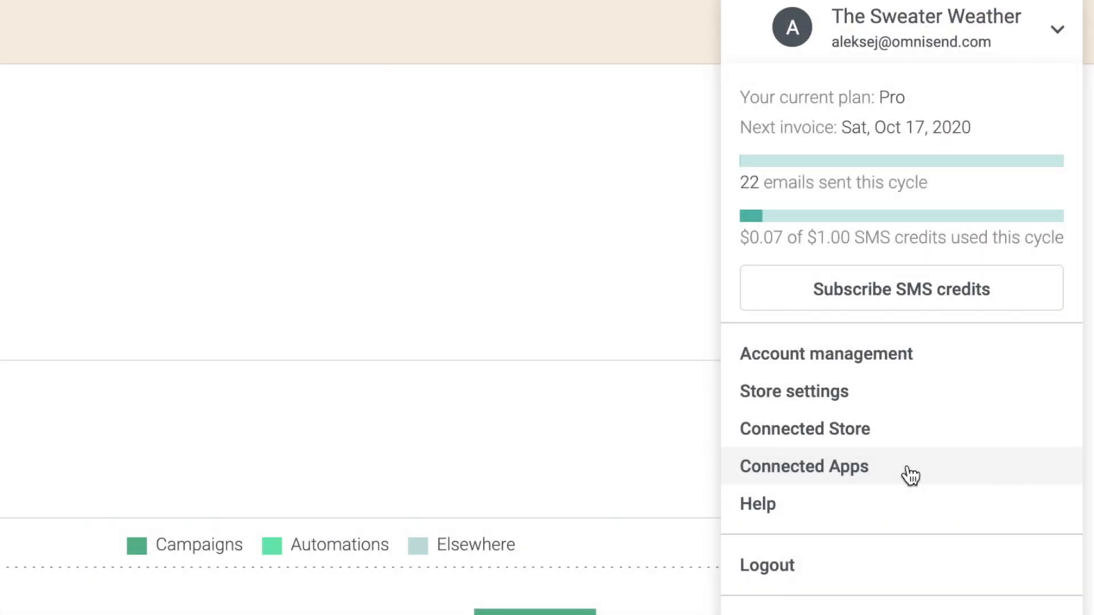
- From Connected Apps, start connecting the Mailchimp Data Import Tool to reach its API key step
{"action": "left_click", "coordinate": [804, 467]}
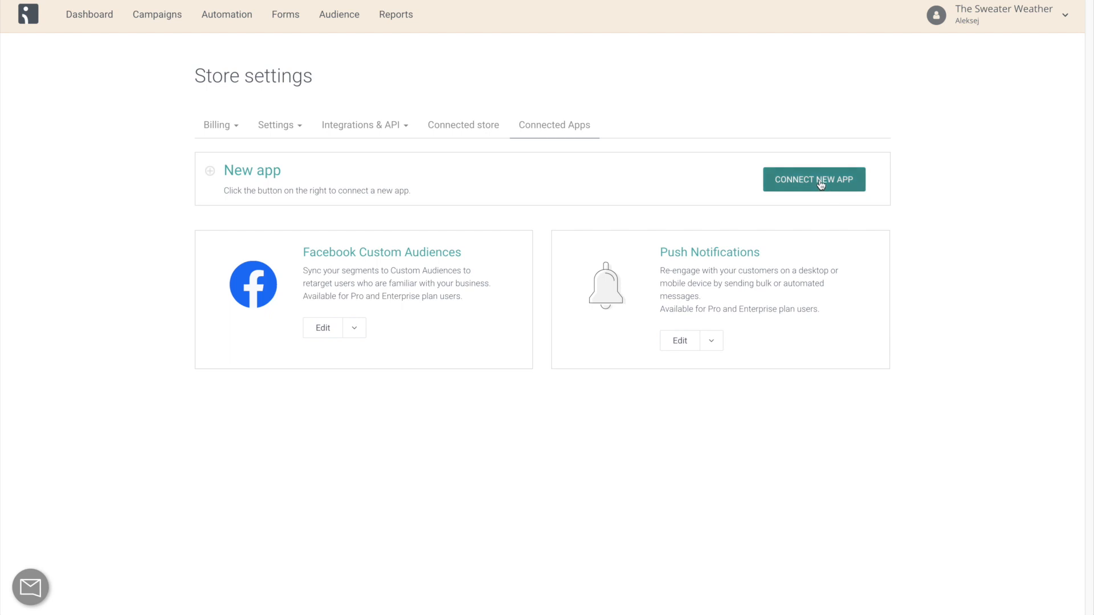
{"action": "left_click", "coordinate": [813, 180]}
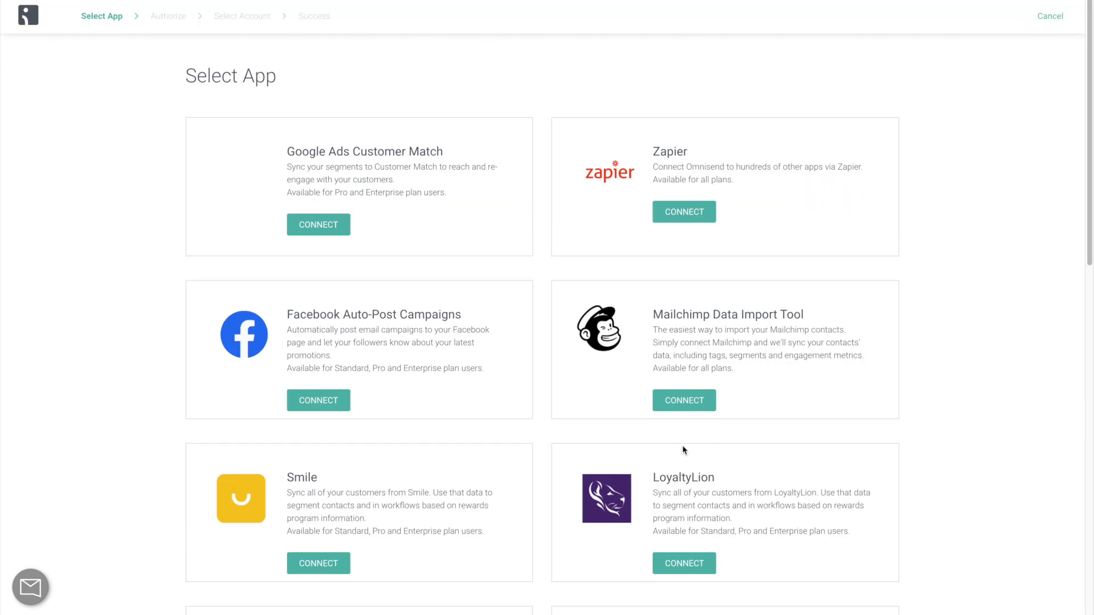
{"action": "left_click", "coordinate": [684, 400]}
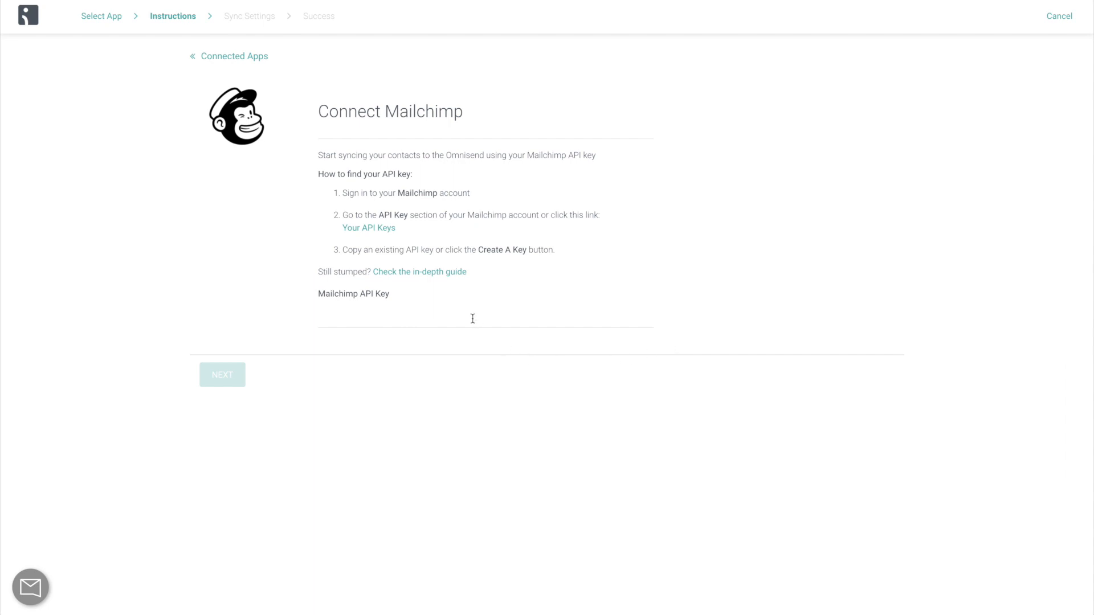
- Open the 'Your API Keys' link in a new tab to reach Mailchimp's API keys page
{"action": "left_click", "coordinate": [222, 375]}
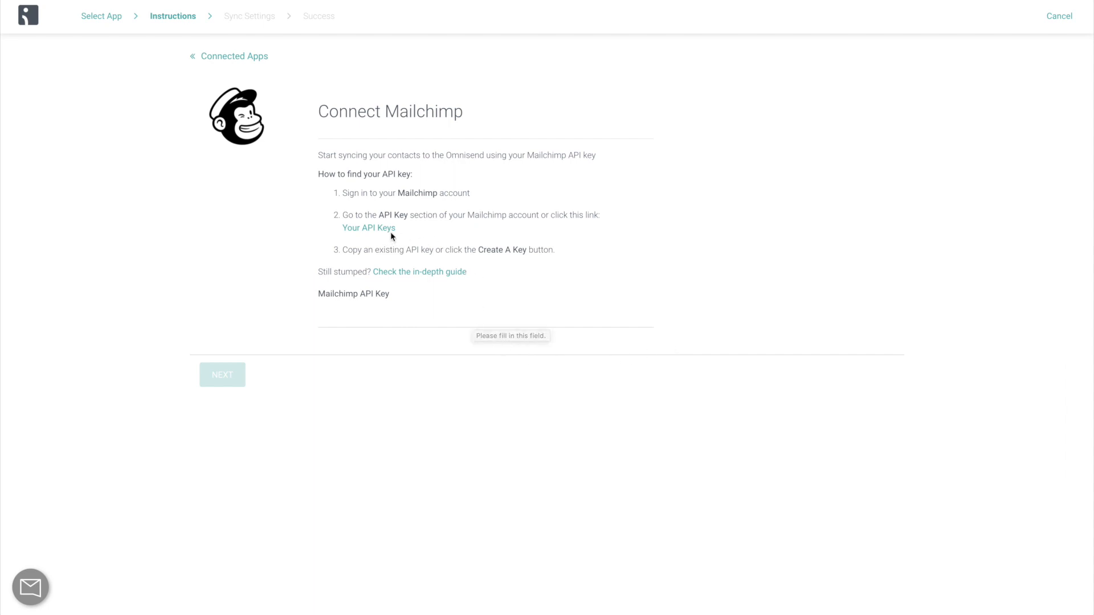
{"action": "right_click", "coordinate": [369, 228]}
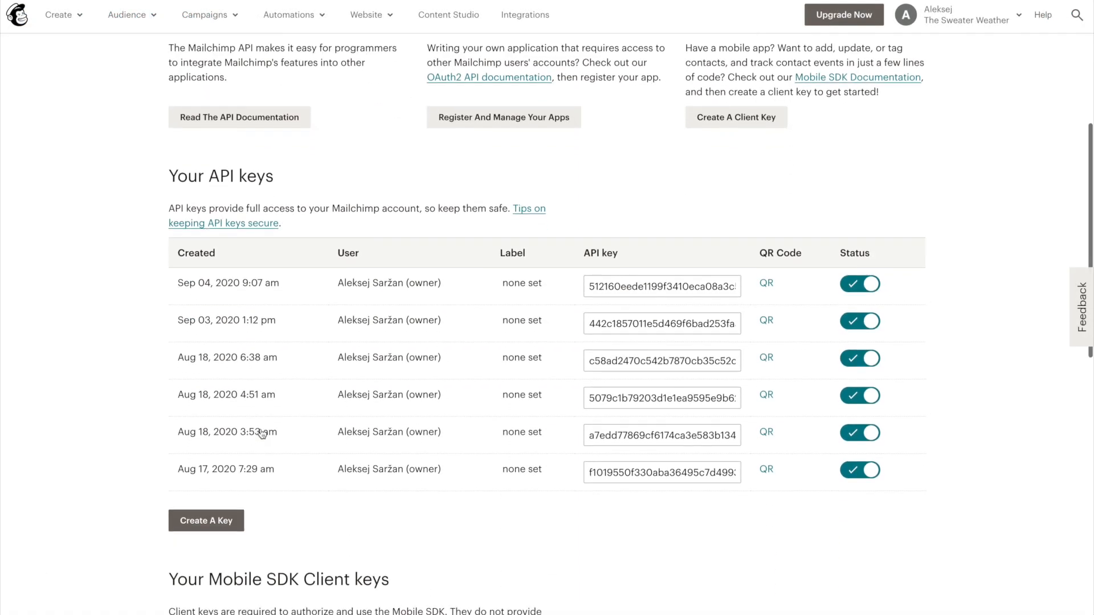
- Copy the newest Mailchimp API key into Omnisend's API Key field and advance to Sync Settings
{"action": "right_click", "coordinate": [635, 173]}
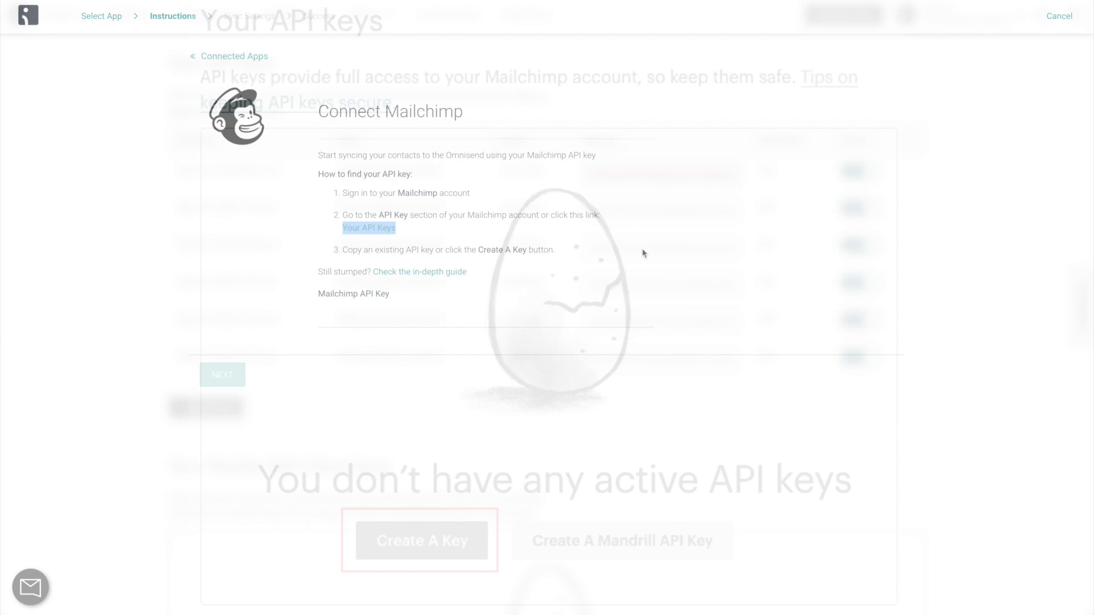
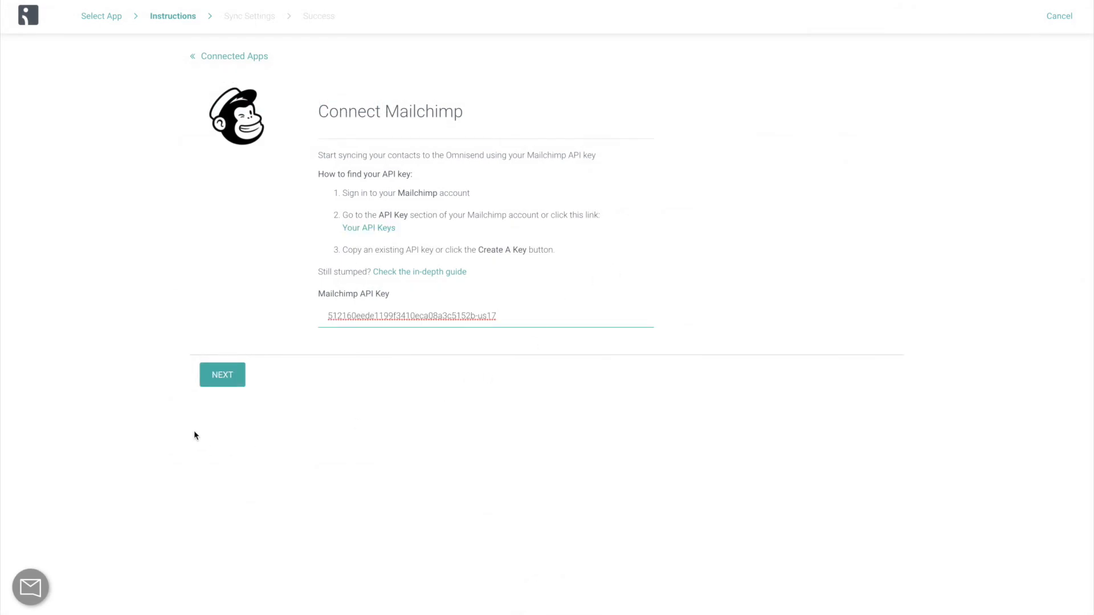
{"action": "left_click", "coordinate": [223, 375]}
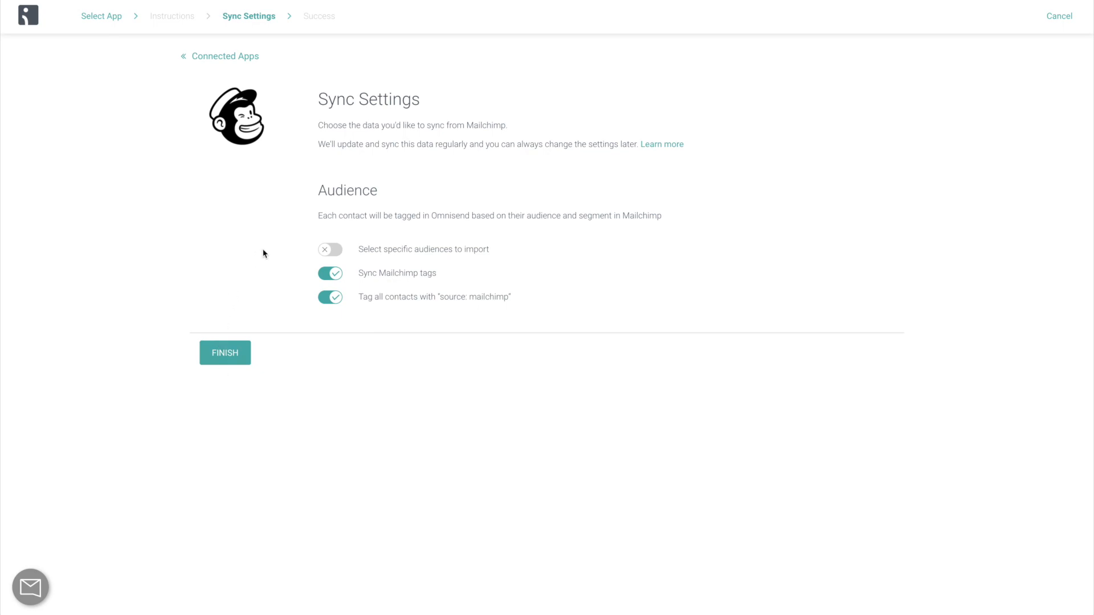
- Import only The Sweater Weather audience with both tag toggles on, finish, and expand the tool's sync settings
{"action": "left_click", "coordinate": [329, 248]}
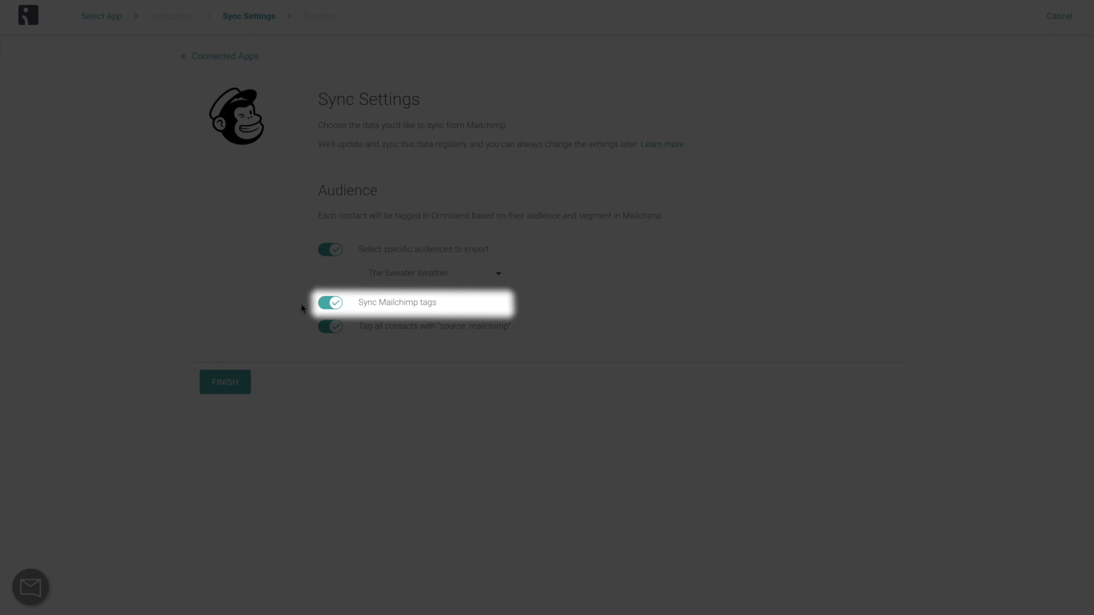
{"action": "mouse_move", "coordinate": [305, 335]}
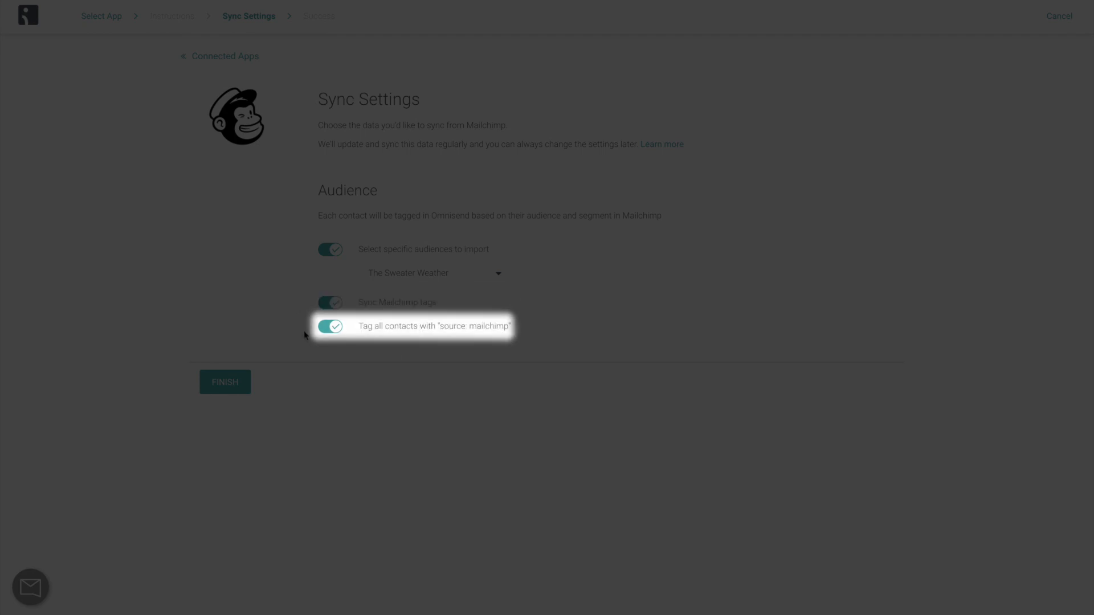
{"action": "mouse_move", "coordinate": [302, 332]}
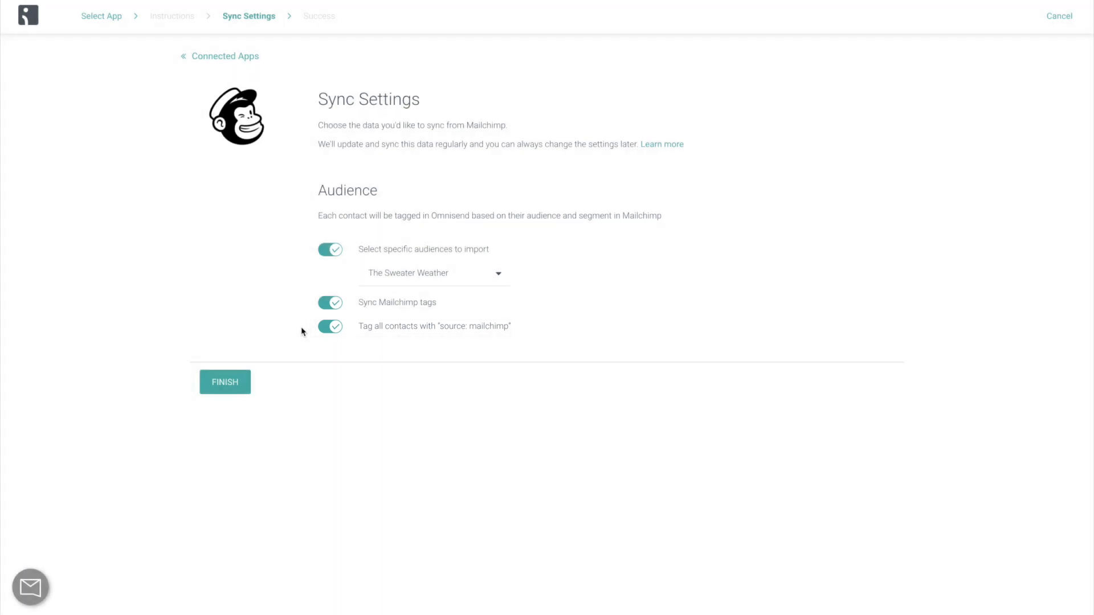
{"action": "left_click", "coordinate": [226, 382]}
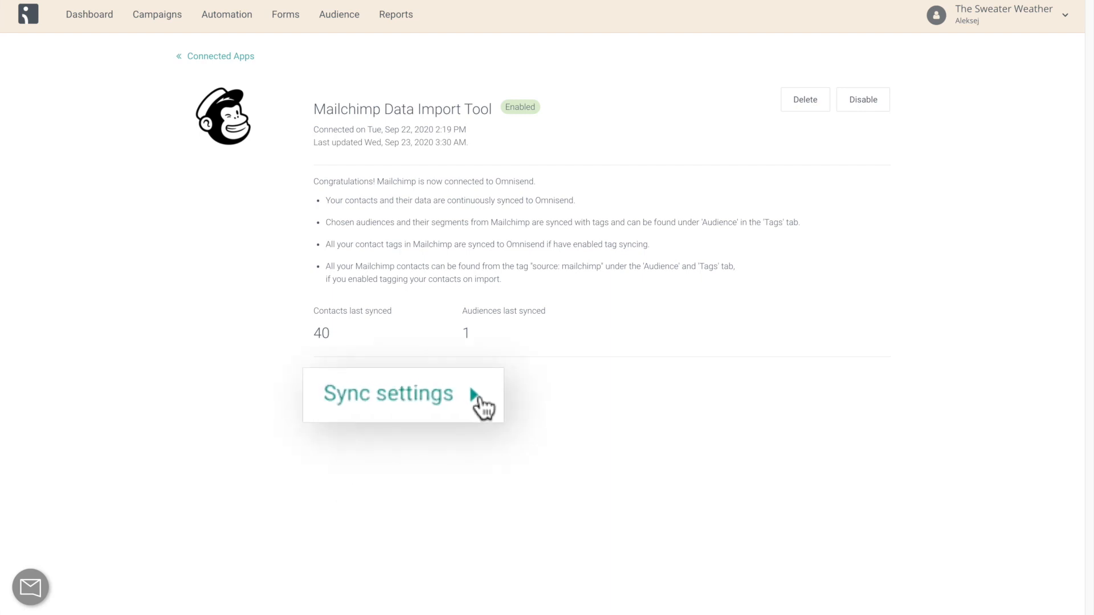
{"action": "left_click", "coordinate": [388, 393]}
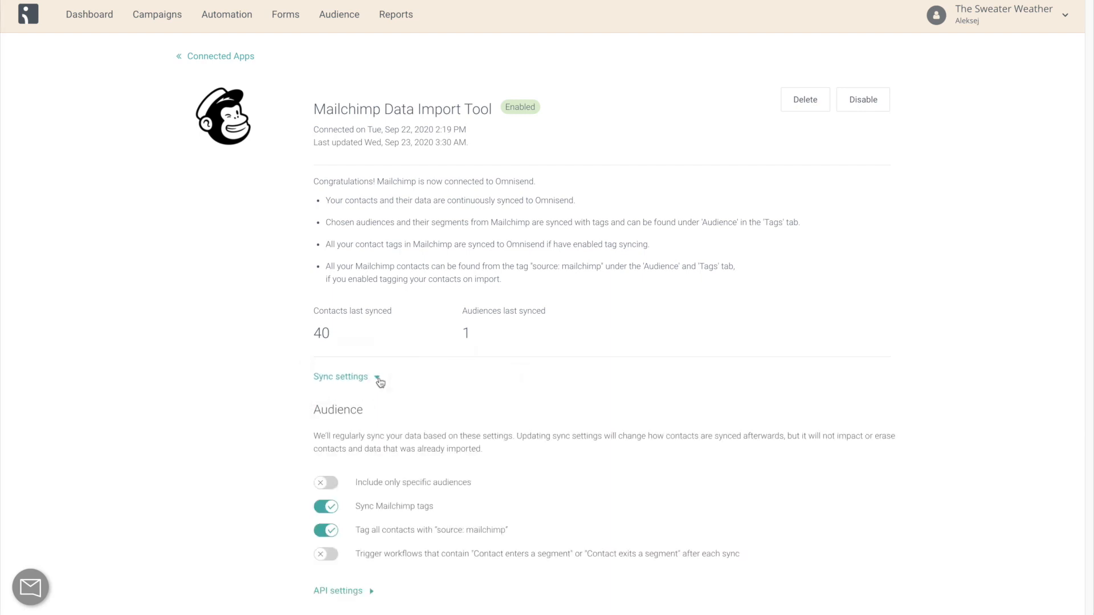
{"action": "left_click", "coordinate": [340, 376]}
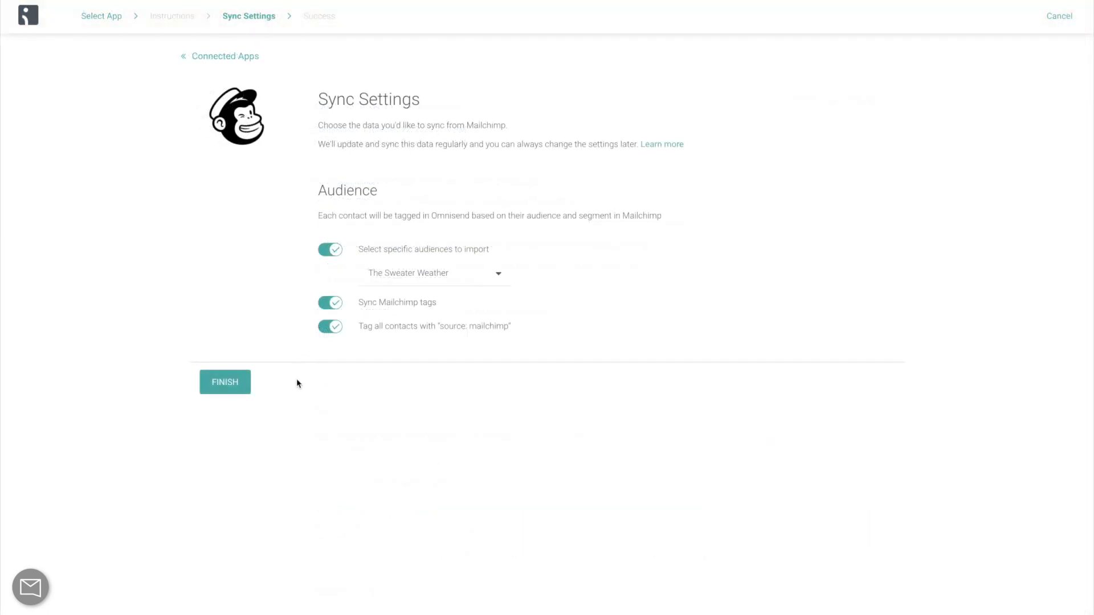
- Open the Knowledge Base article 'Migrating from Mailchimp to Omnisend'
{"action": "left_click", "coordinate": [224, 383]}
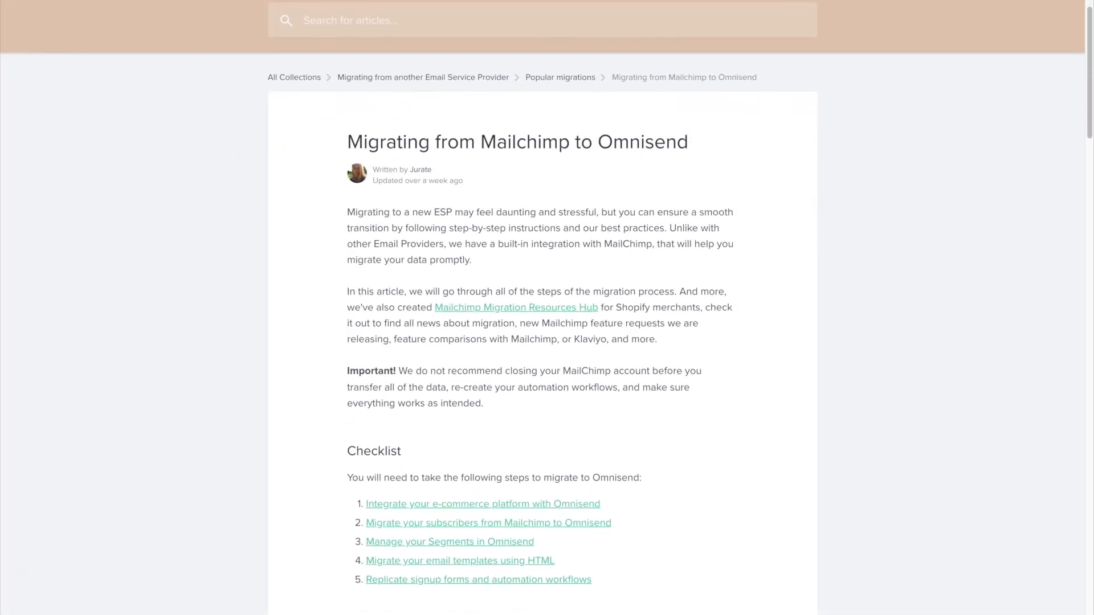
- Scroll the article down to the 'Migrating Contacts from Mailchimp' section
{"action": "scroll", "scroll_direction": "down", "scroll_amount": 3}
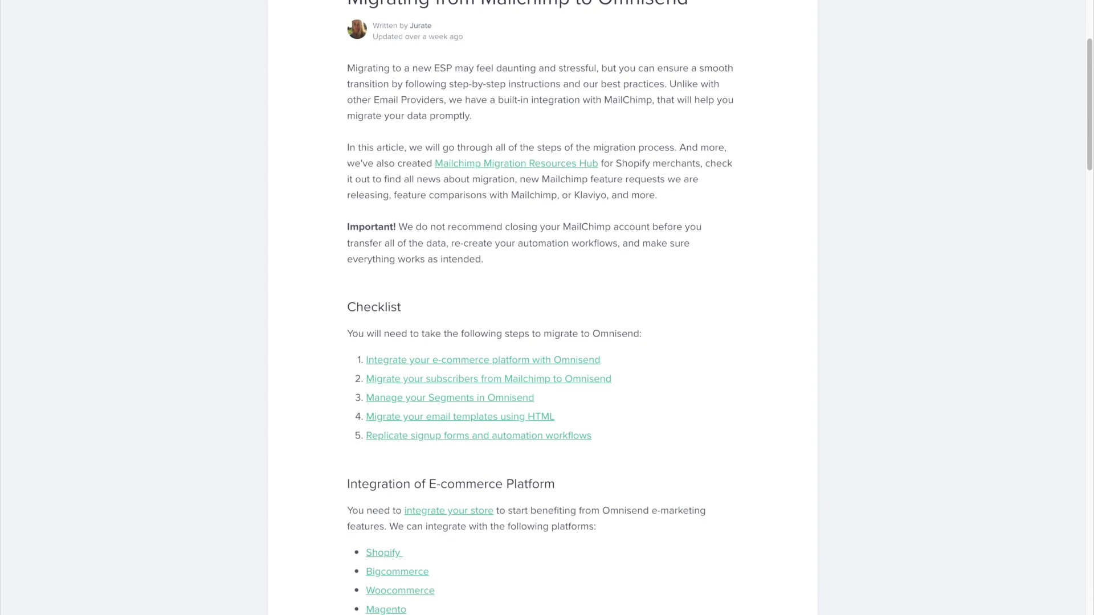
{"action": "scroll", "scroll_direction": "down", "scroll_amount": 3}
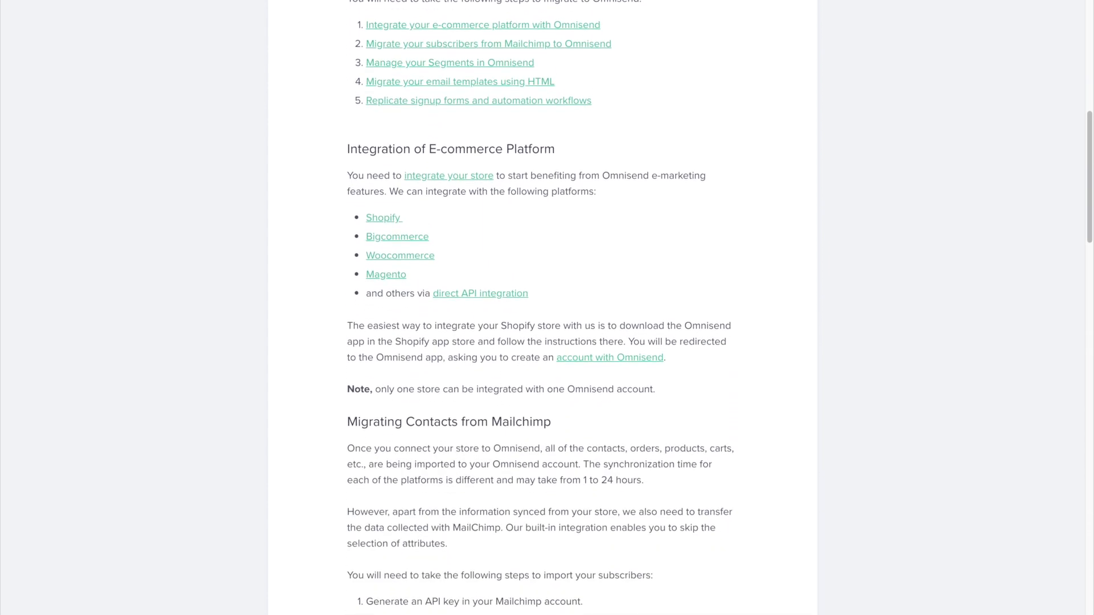
{"action": "scroll", "scroll_direction": "down", "scroll_amount": 3}
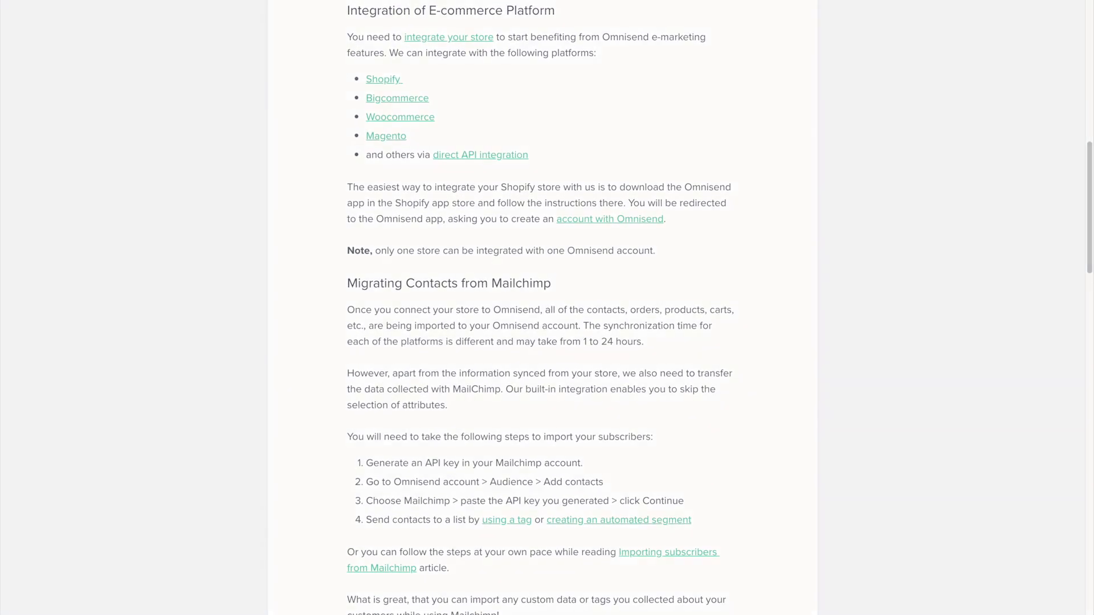